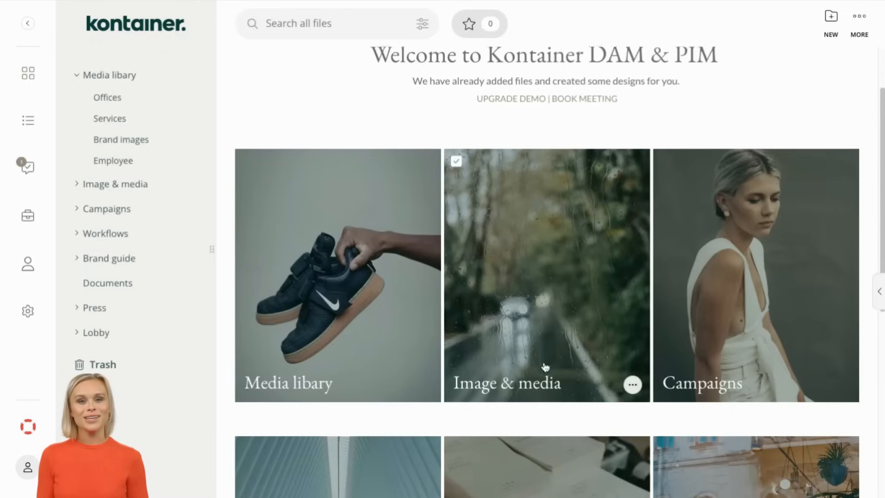
- Open Media library's Employee subfolder and scroll down to its colleague photos
scroll(down, 3)
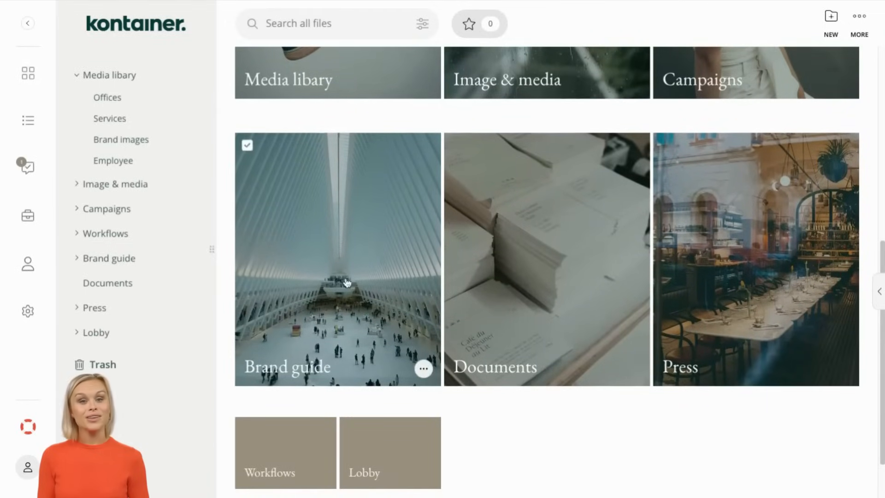
click(110, 75)
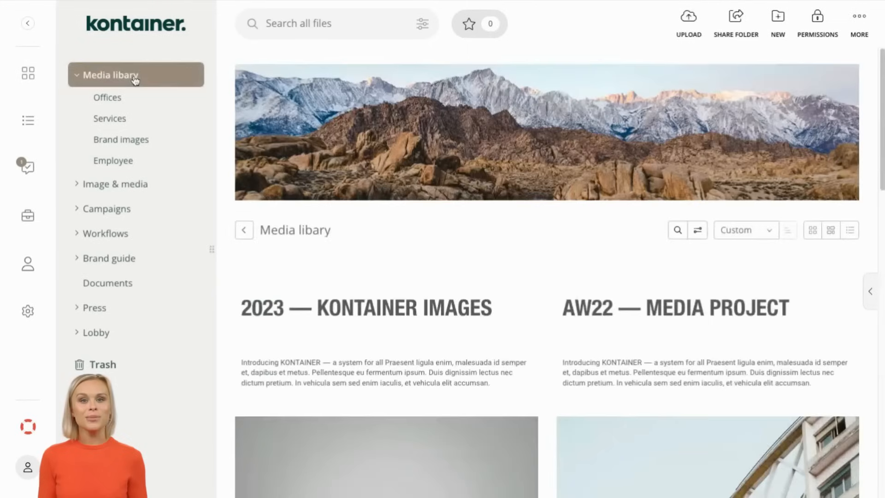
scroll(down, 3)
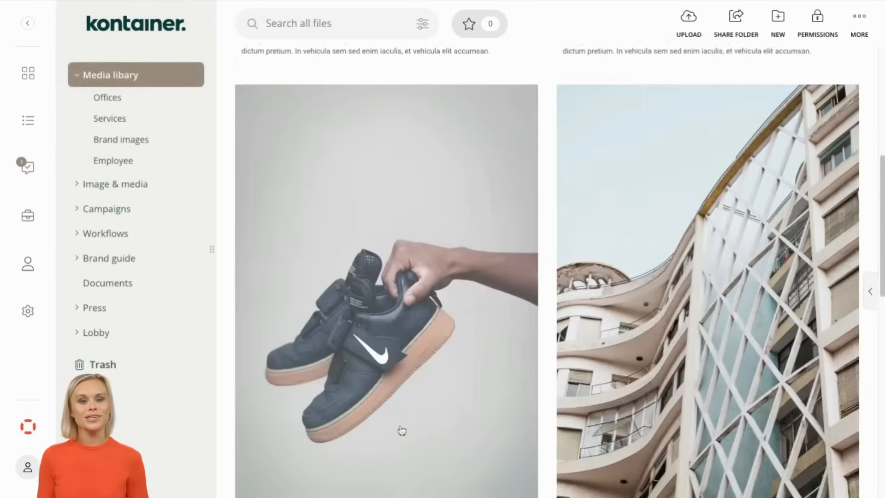
scroll(down, 3)
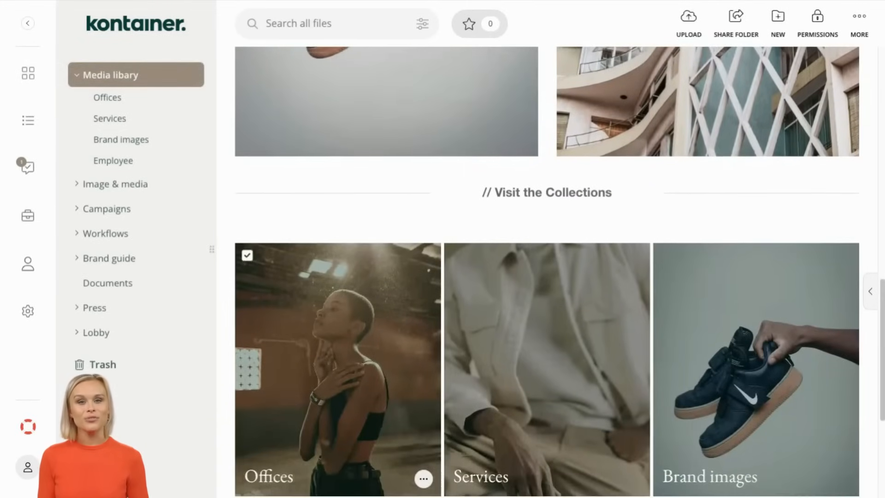
click(115, 160)
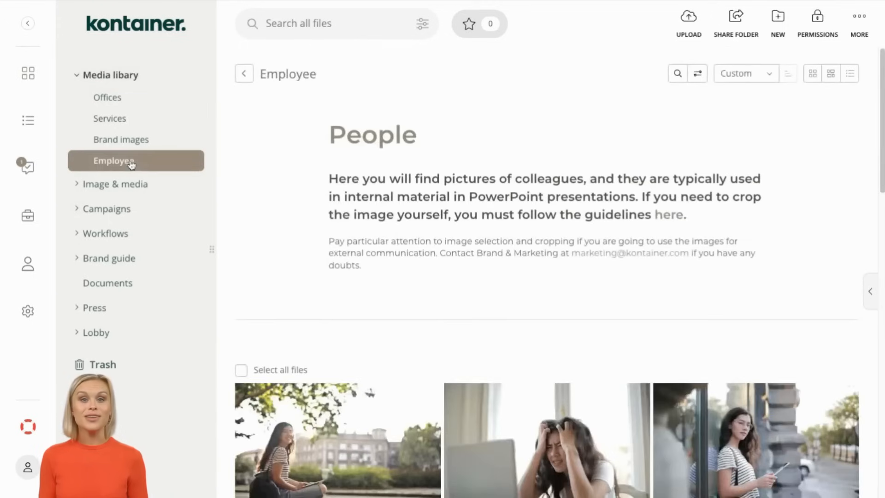
scroll(down, 3)
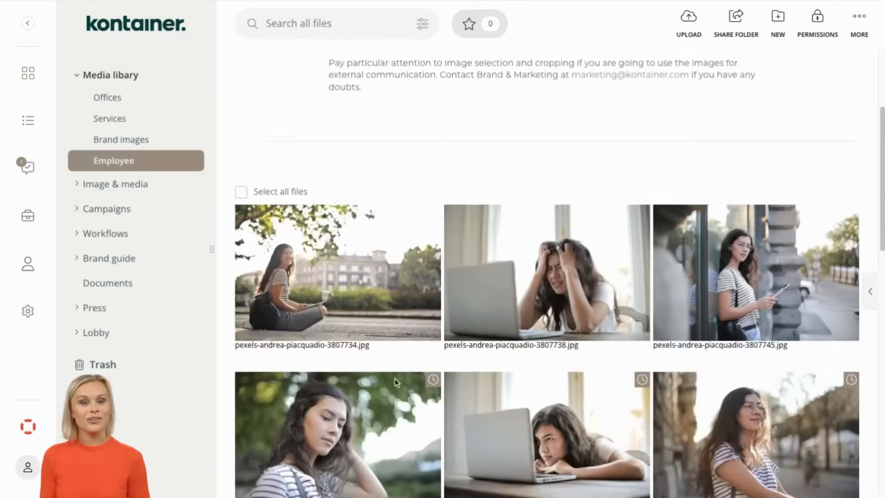
double_click(334, 443)
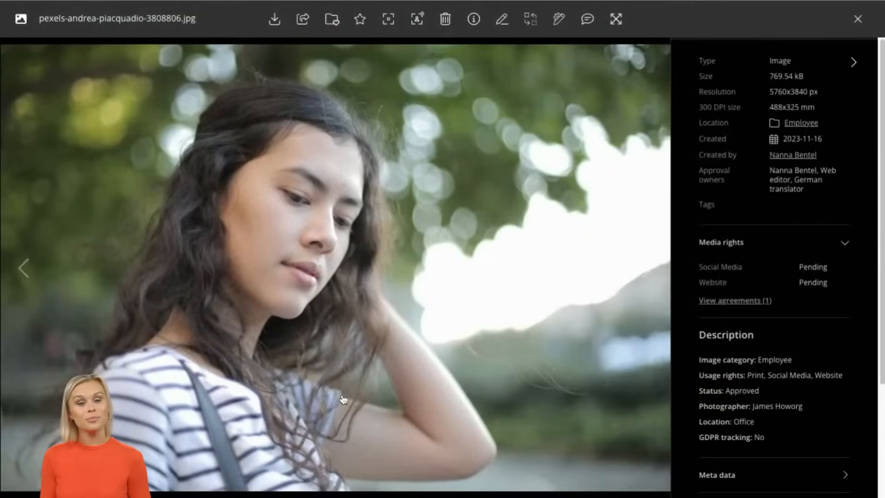
click(24, 268)
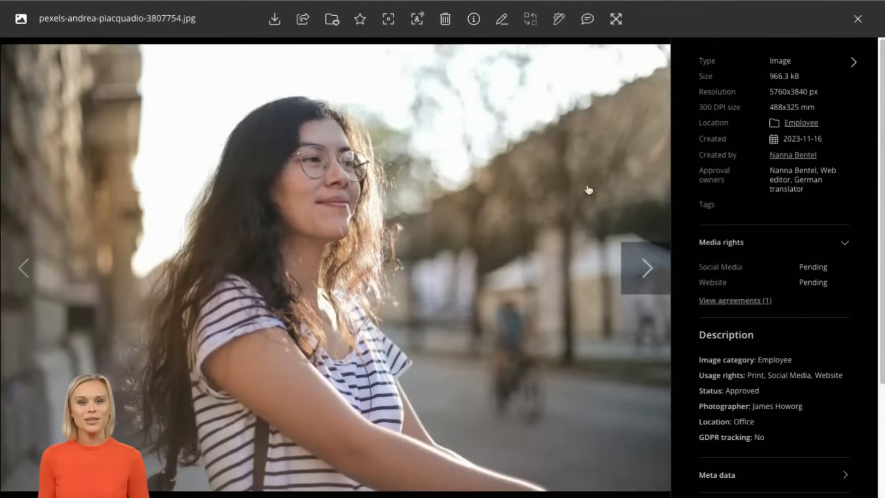
click(857, 19)
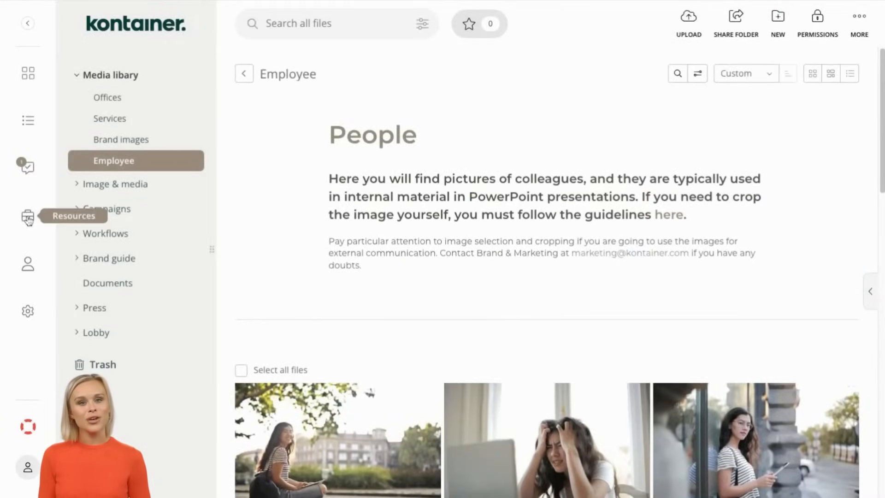
- Show the Consent terms list under Resources, including employee picture usage and Model agreement
click(27, 215)
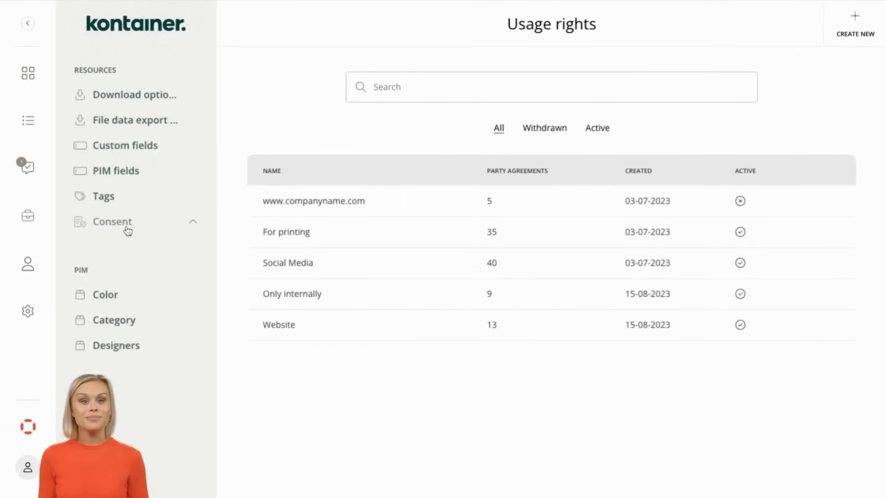
click(112, 222)
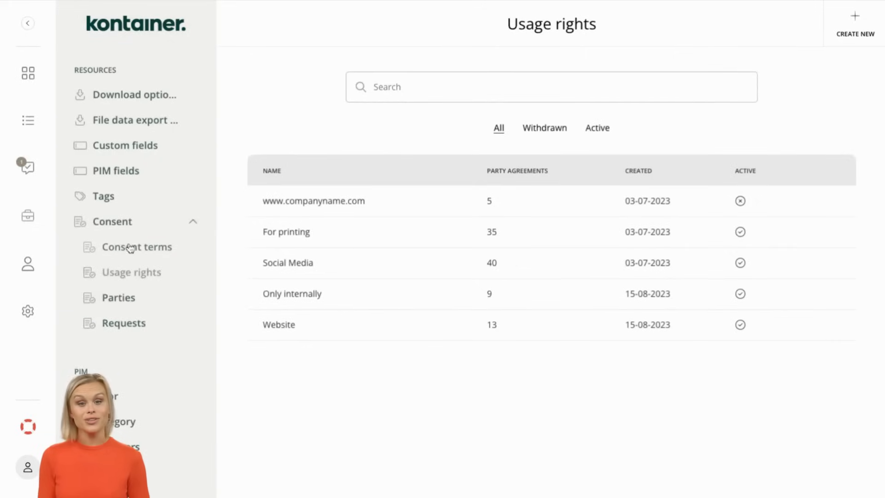
click(131, 247)
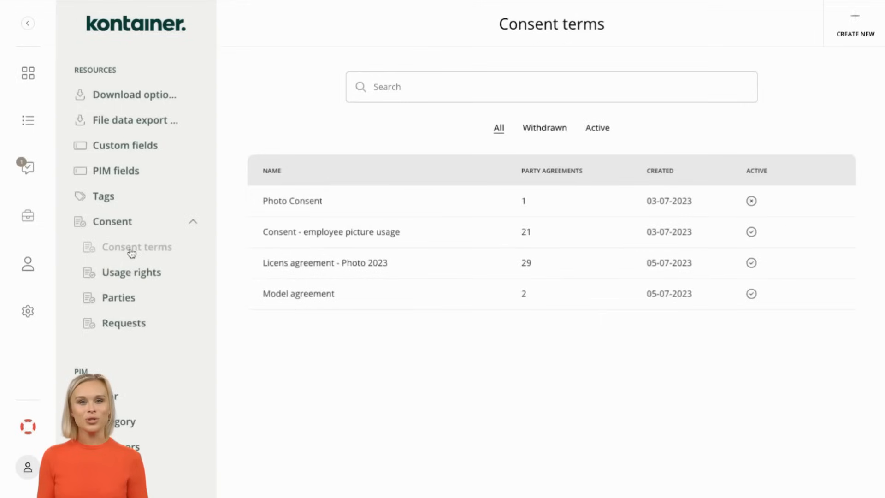
mouse_move(285, 237)
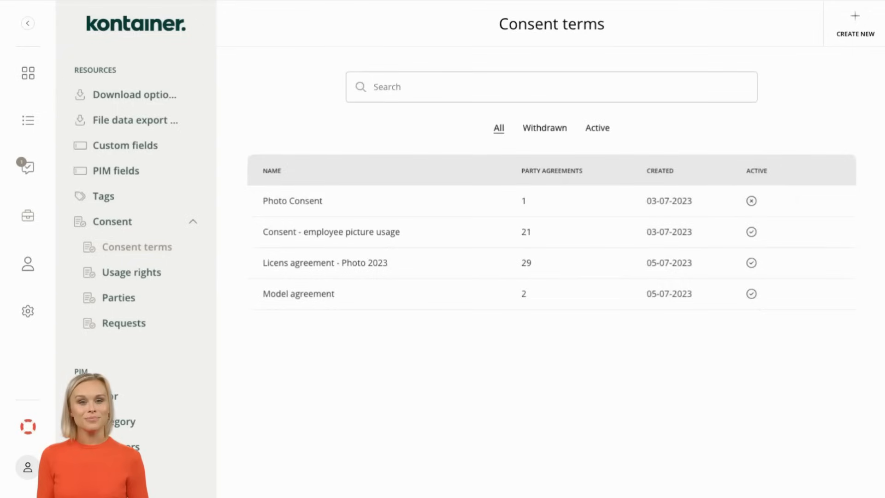
mouse_move(145, 272)
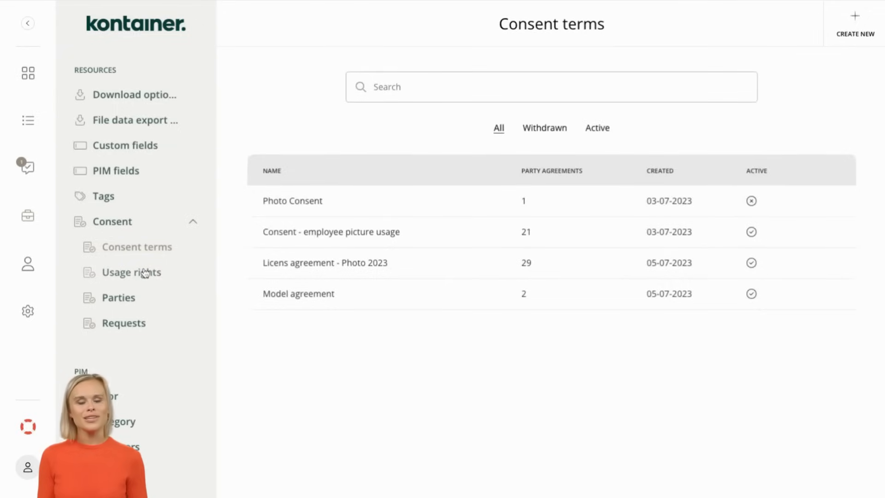
- Show the Usage rights list: For printing, Social Media, Website
click(131, 273)
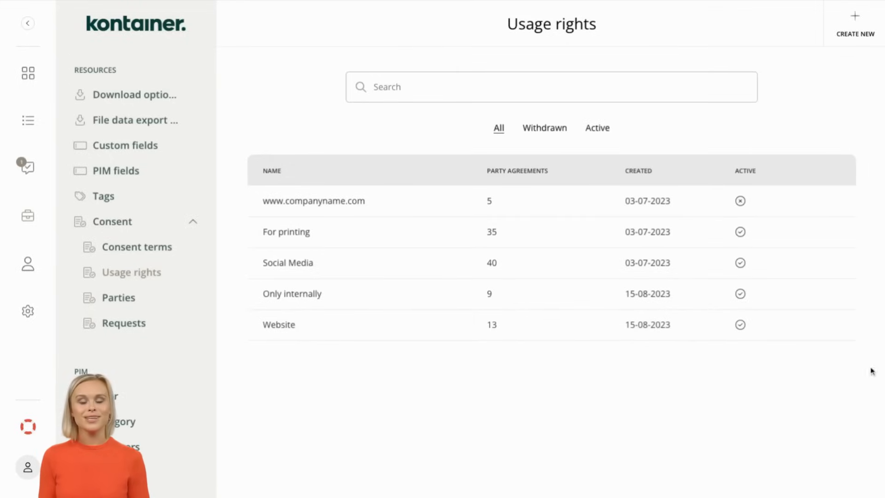
mouse_move(827, 454)
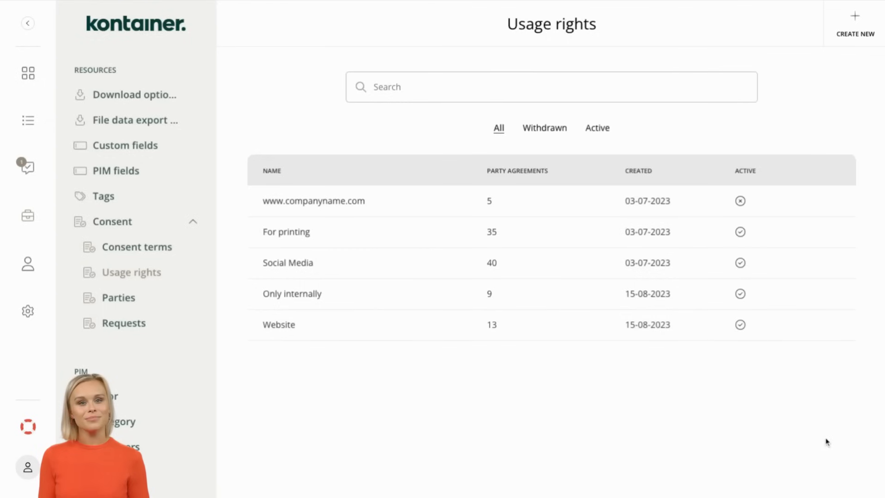
mouse_move(26, 73)
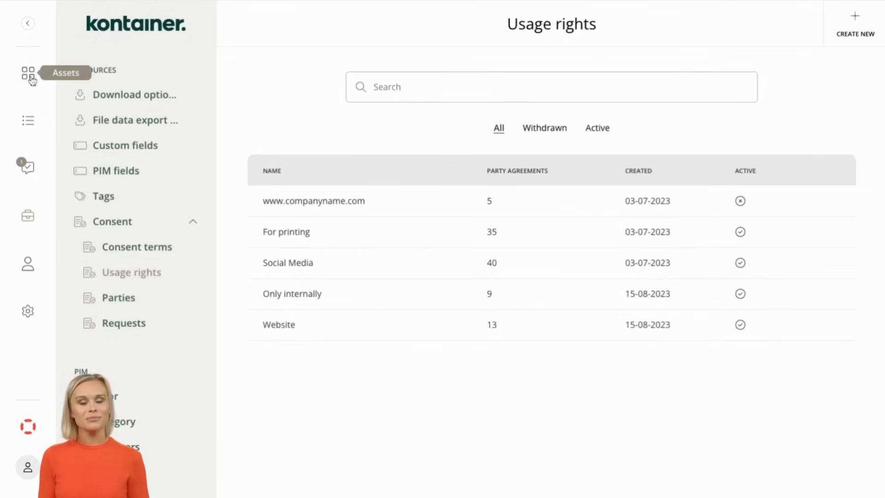
- Return to the Employee folder and show More actions for three selected photos
click(27, 73)
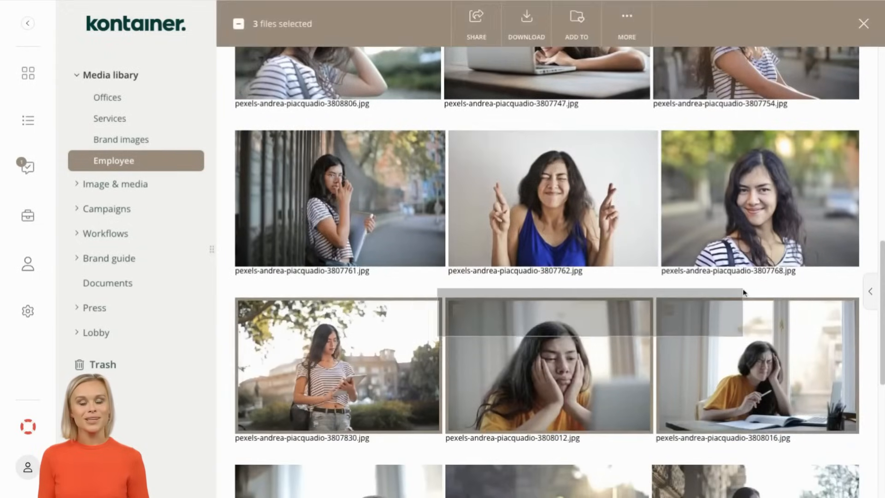
click(626, 16)
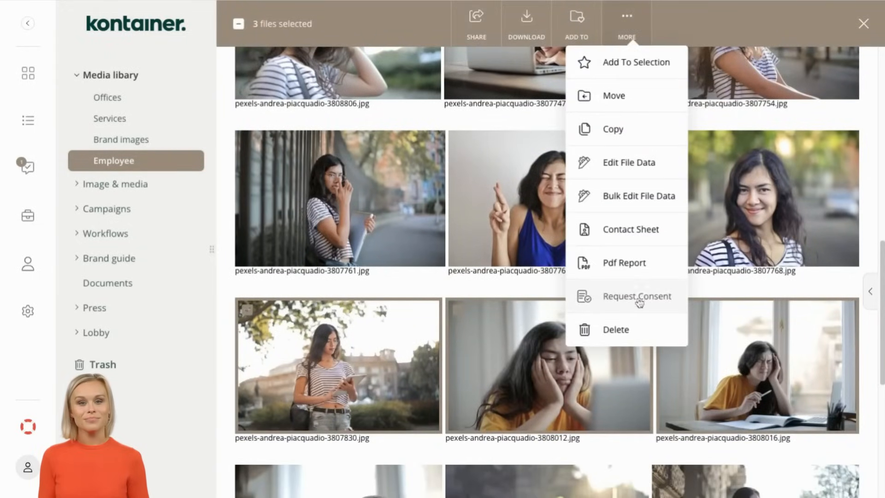
- Start a consent request with a recipient and the Licens agreement - Photo 2023 term
click(636, 295)
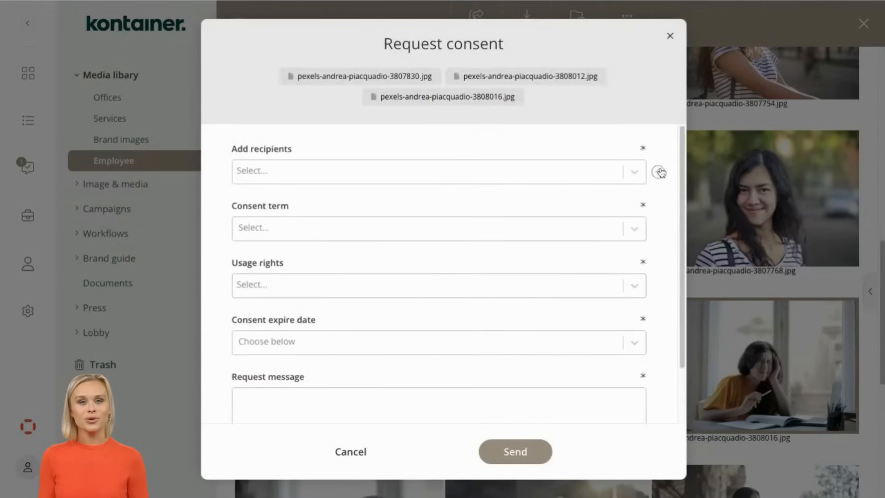
click(437, 171)
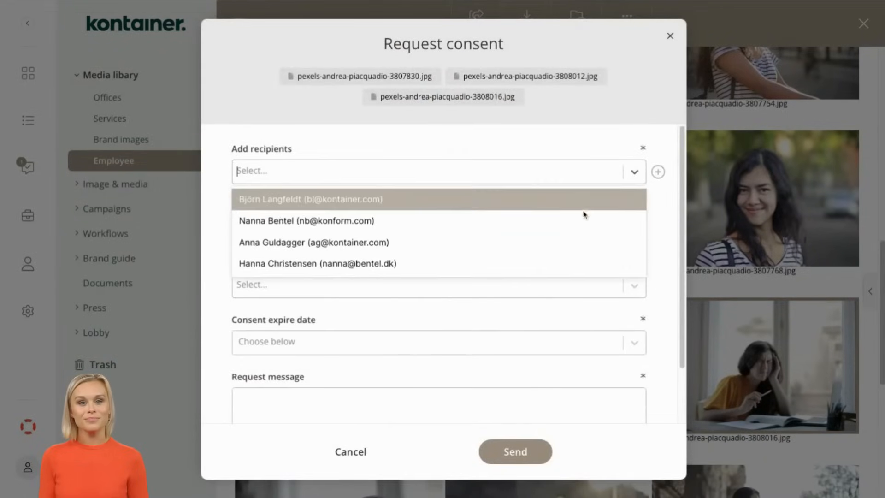
click(306, 221)
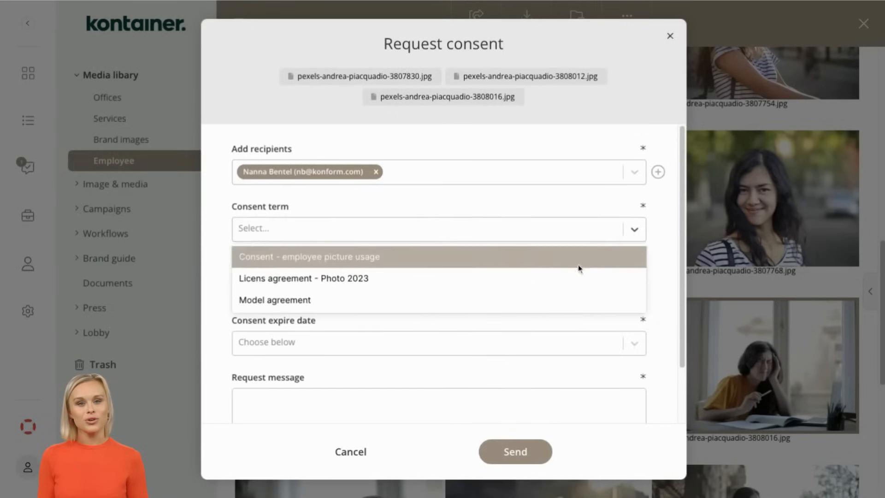
click(303, 279)
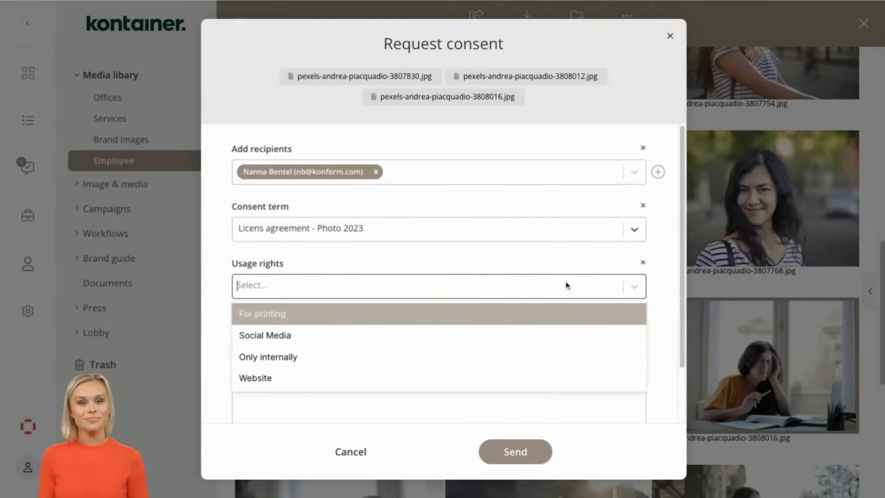
mouse_move(495, 349)
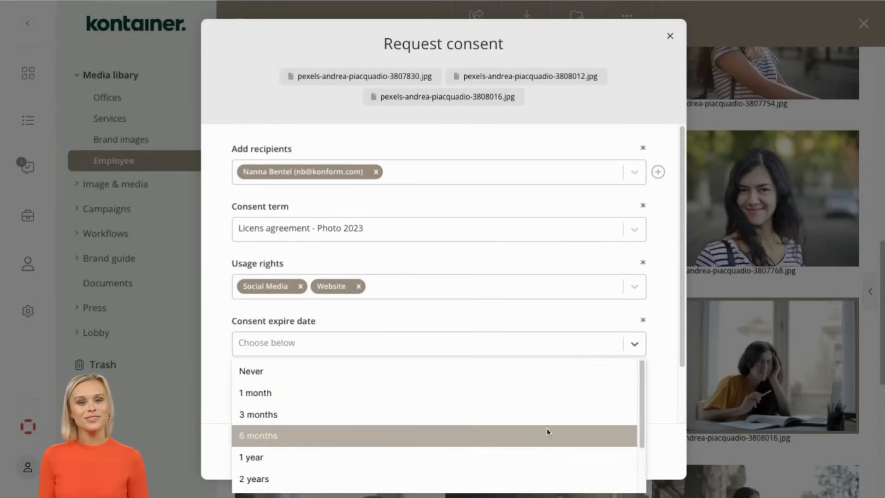
- Write a short approval request message and send the consent request
click(257, 435)
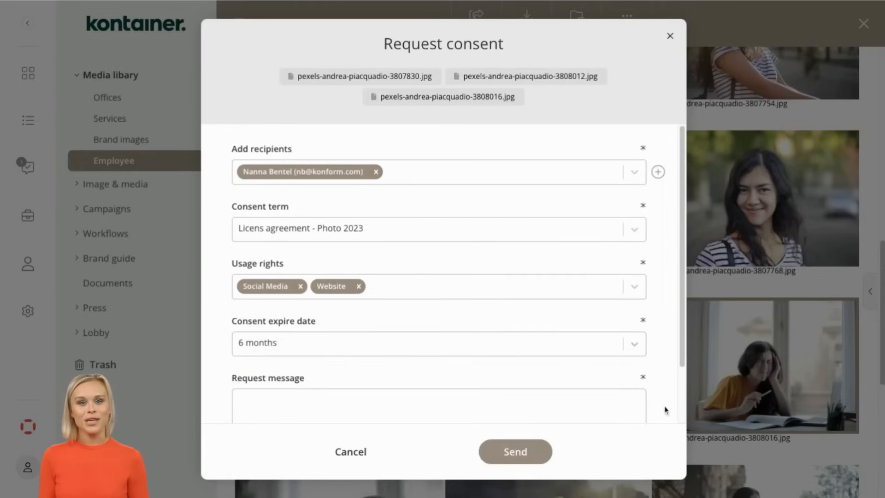
text(Please approve :))
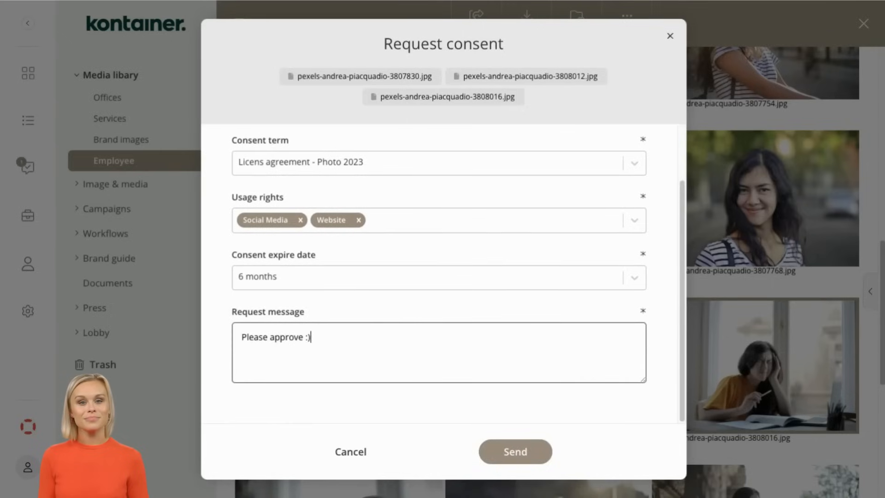
click(515, 451)
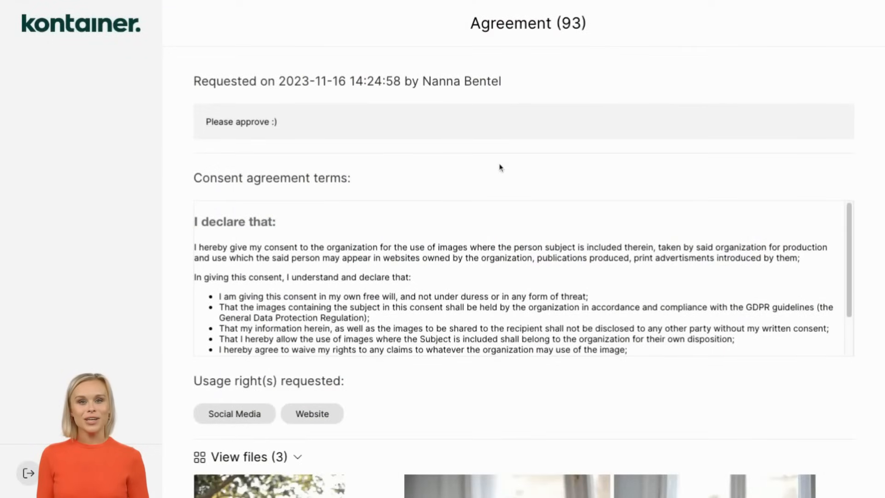
mouse_move(309, 126)
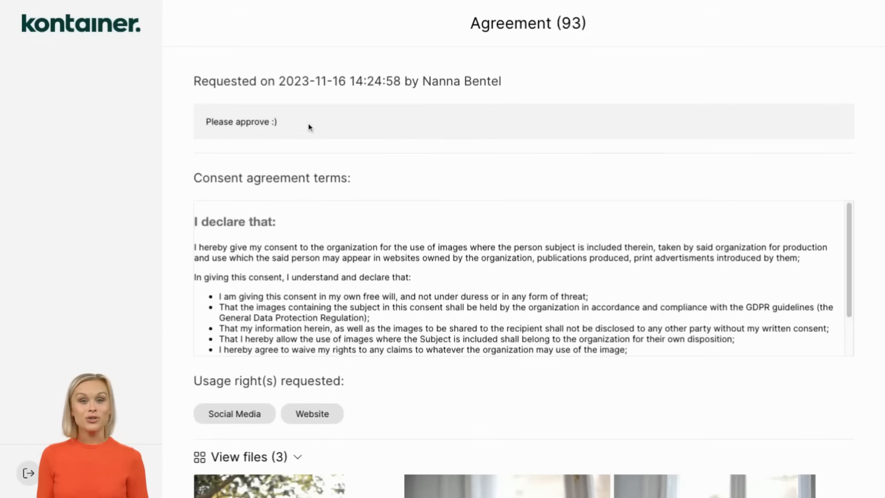
- Read through the agreement and tick 'I have read and agree to the terms above'
scroll(down, 3)
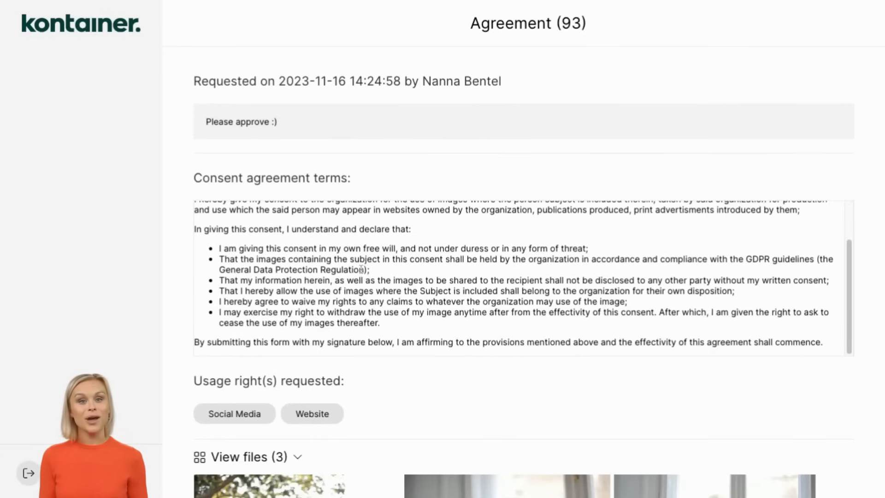
scroll(down, 3)
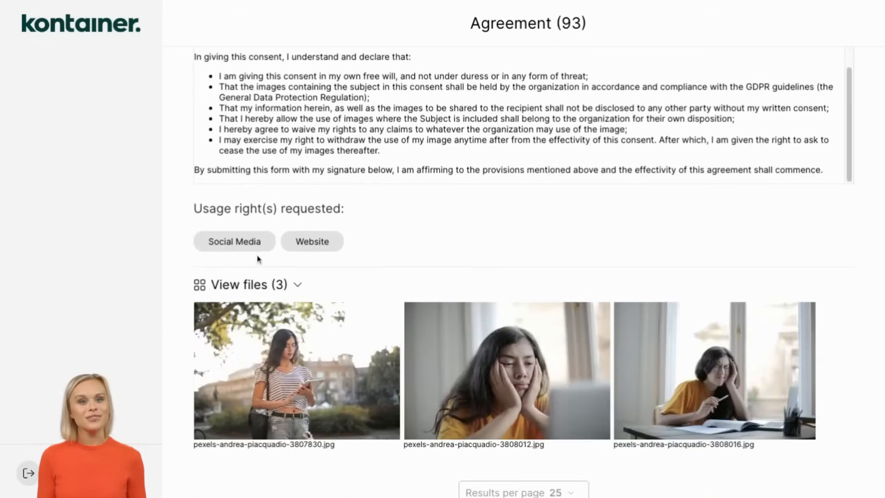
scroll(down, 3)
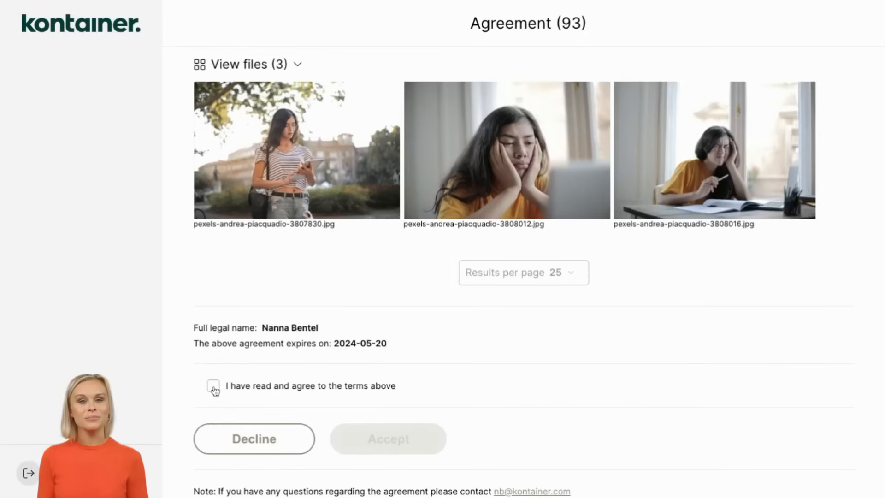
click(214, 386)
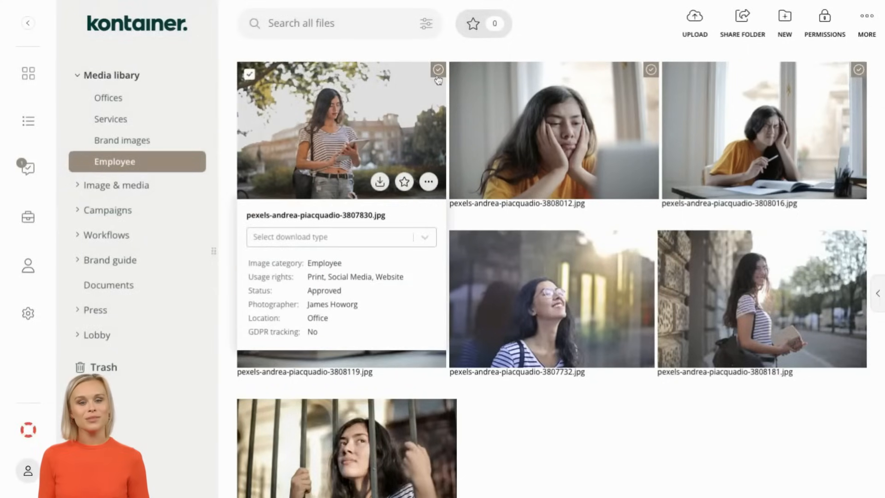
mouse_move(345, 129)
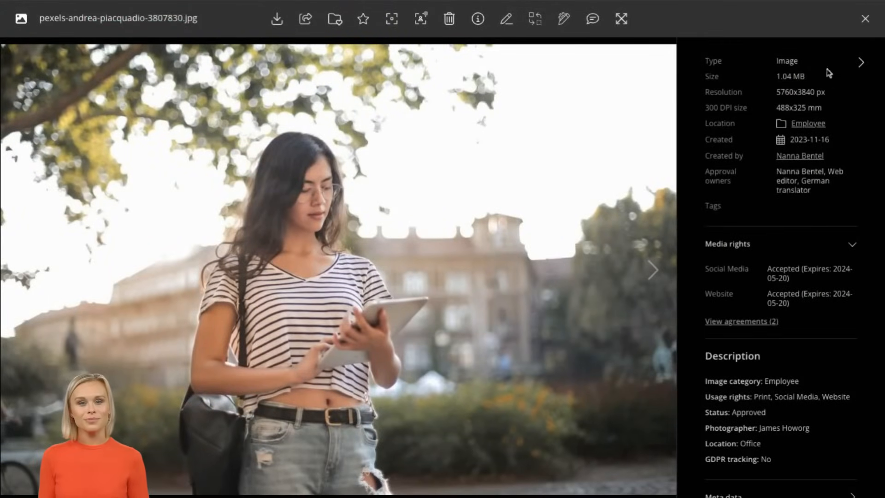
click(863, 20)
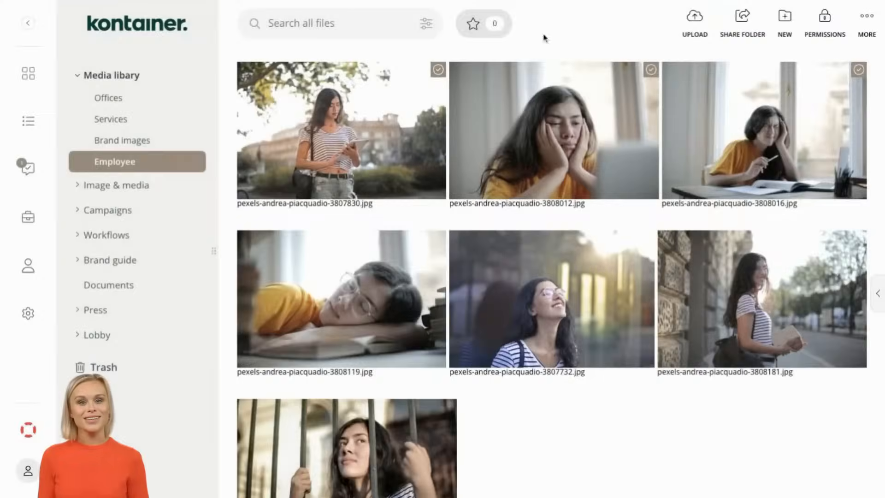
- Filter the file search by Consent status 'Is fully consented'
click(423, 24)
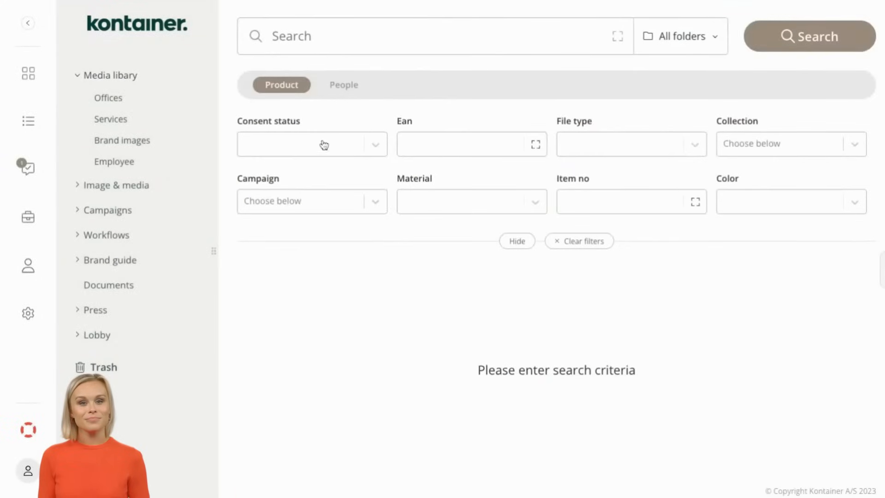
click(312, 144)
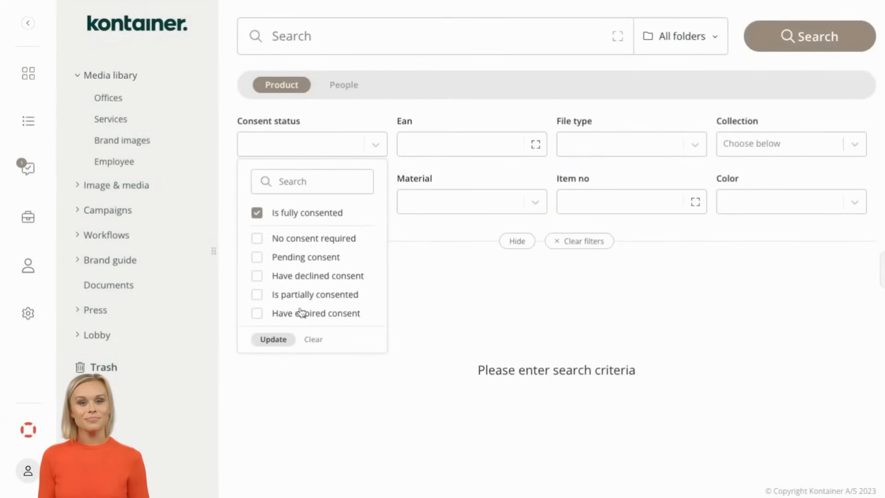
click(273, 339)
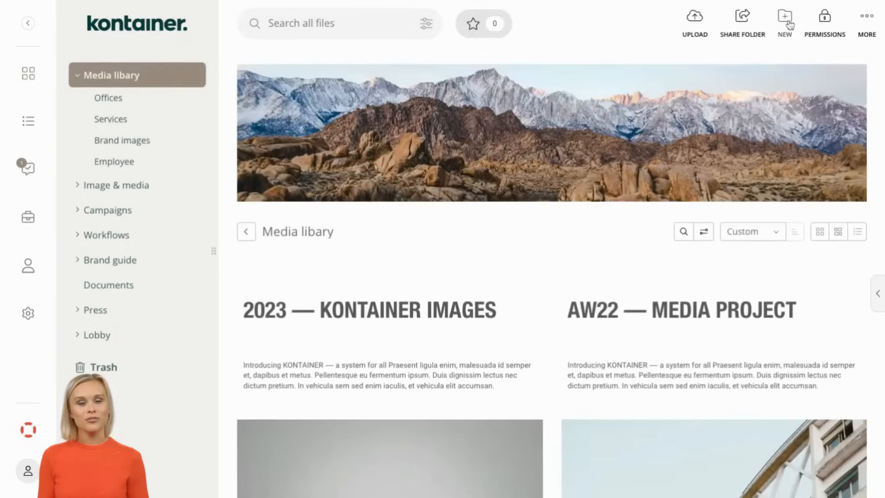
- Create a smart folder 'Employees with consent' with a consent filter rule
click(785, 15)
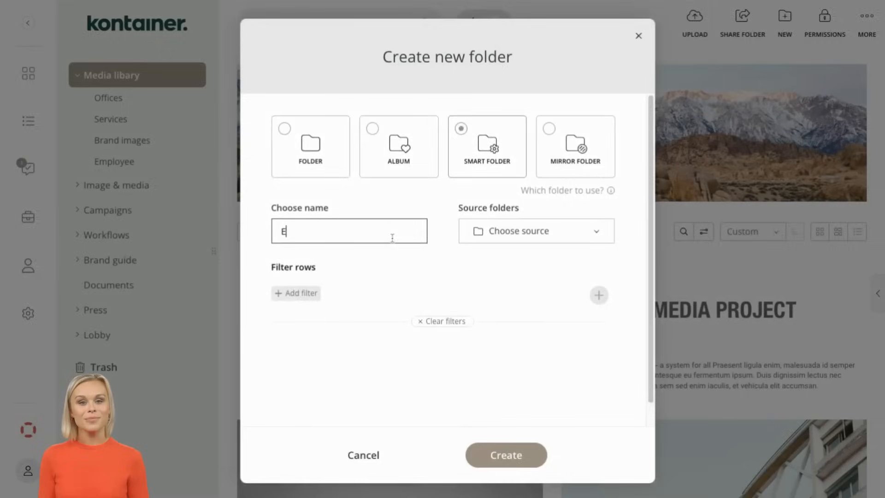
text(Employees with consent)
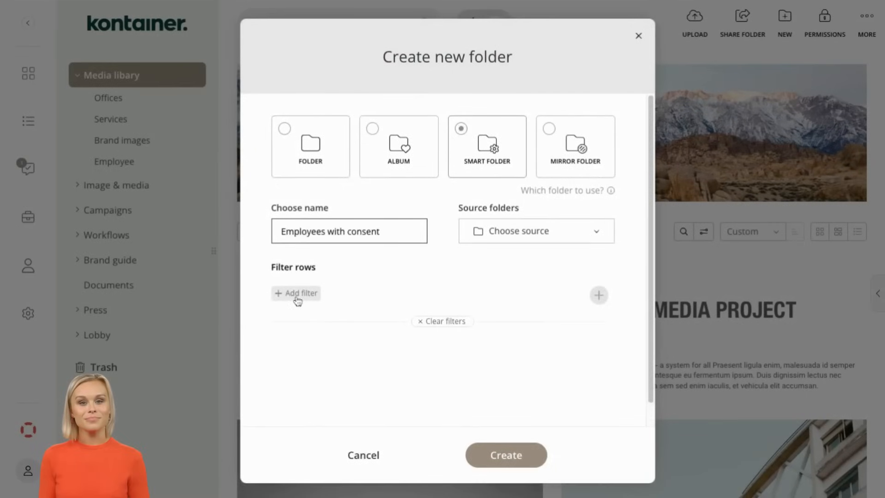
click(295, 293)
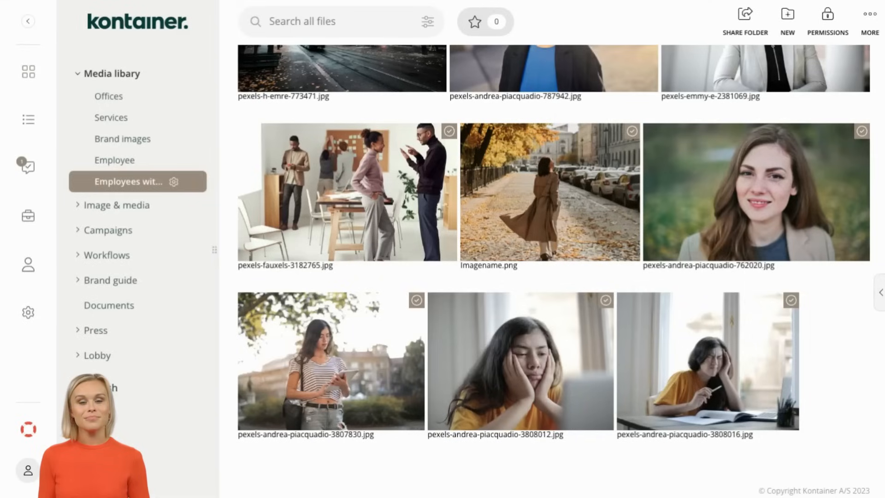
- Open the Consent Parties entry with 46 agreements and view all of that party's images
click(27, 215)
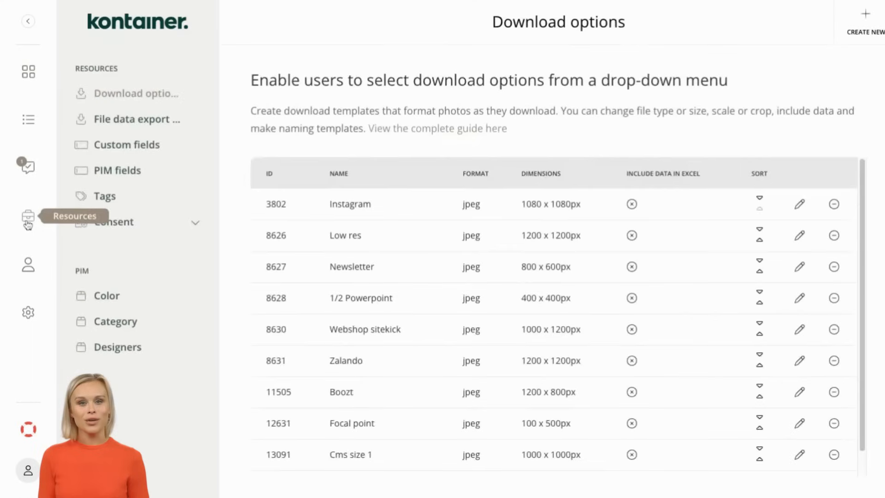
click(114, 223)
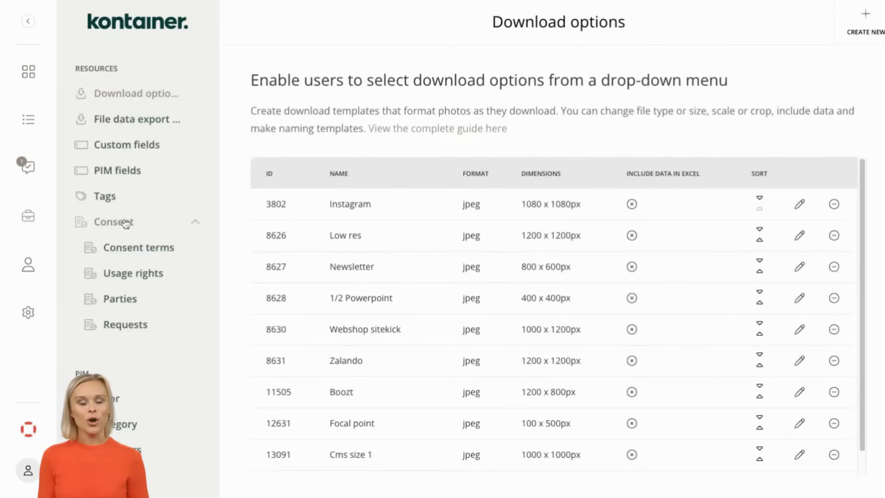
click(120, 299)
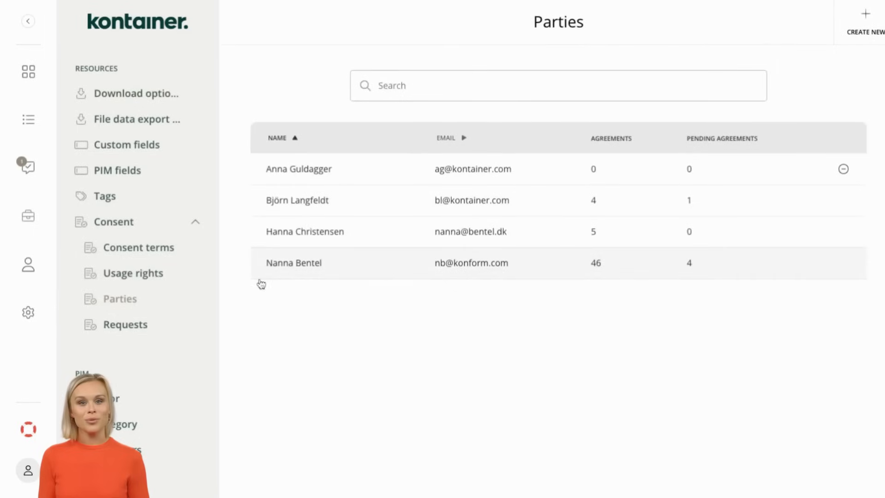
click(293, 262)
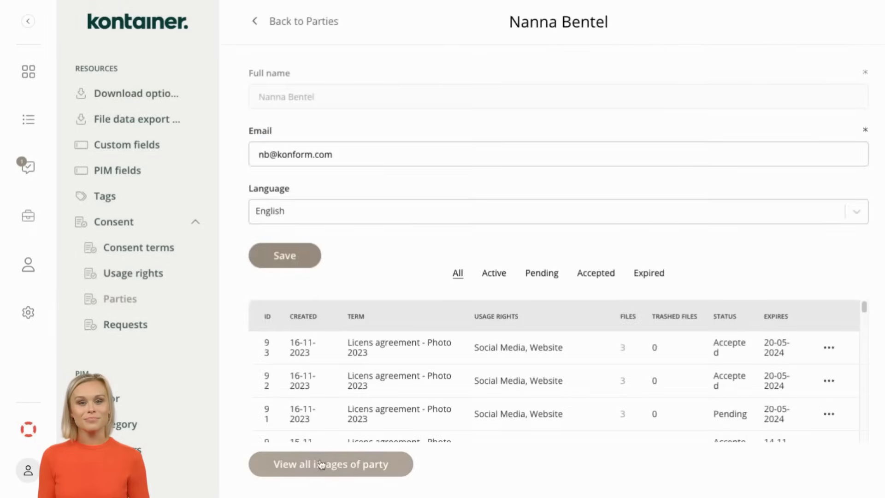
click(331, 464)
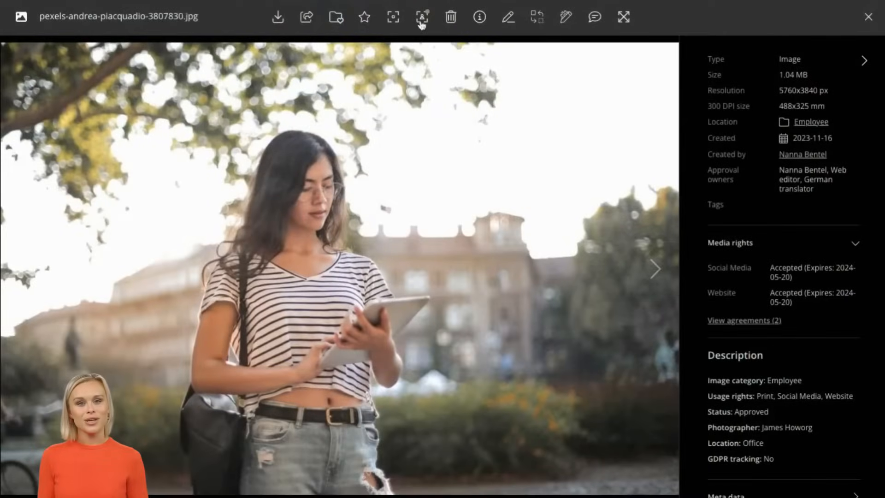
- Run a similar-faces search on the photo and select all 14 results
click(421, 18)
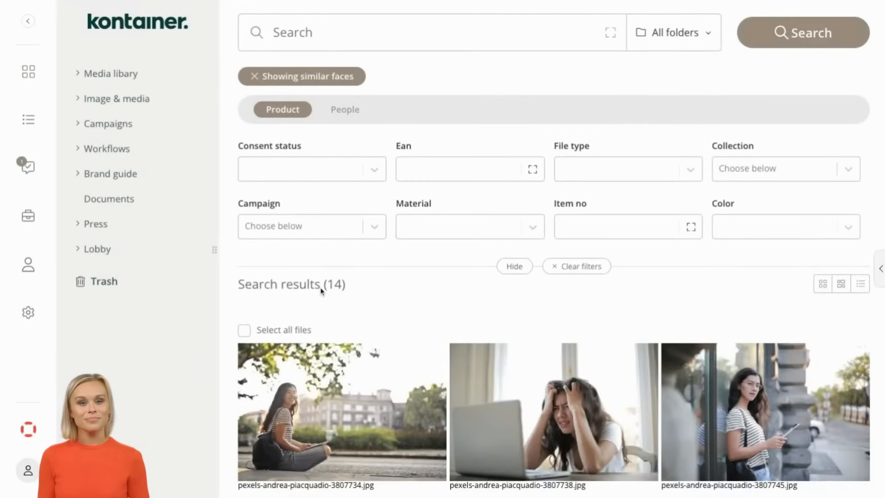
scroll(down, 3)
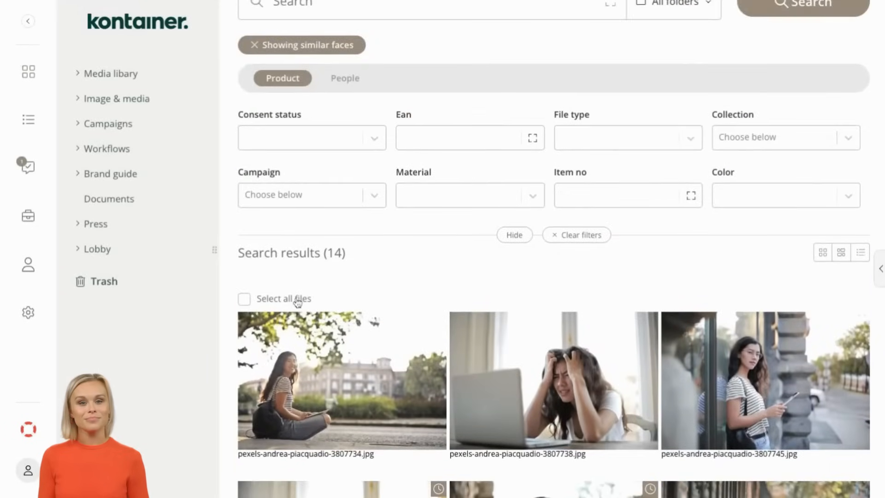
click(244, 299)
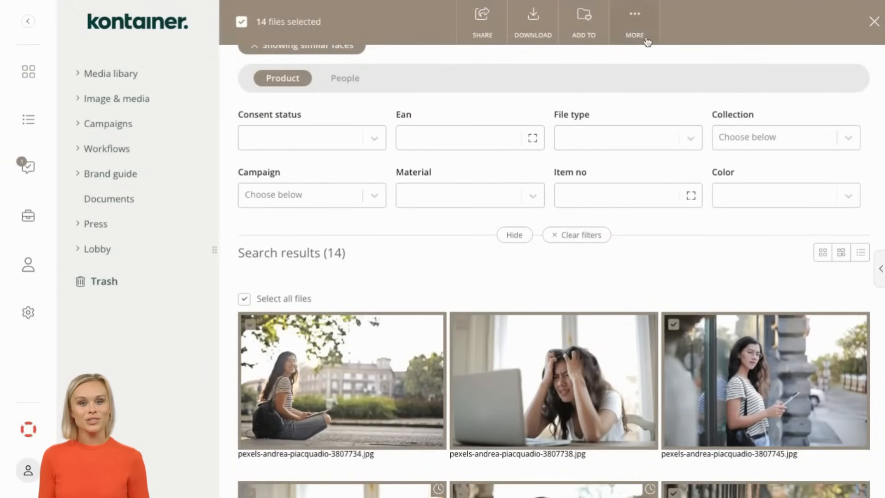